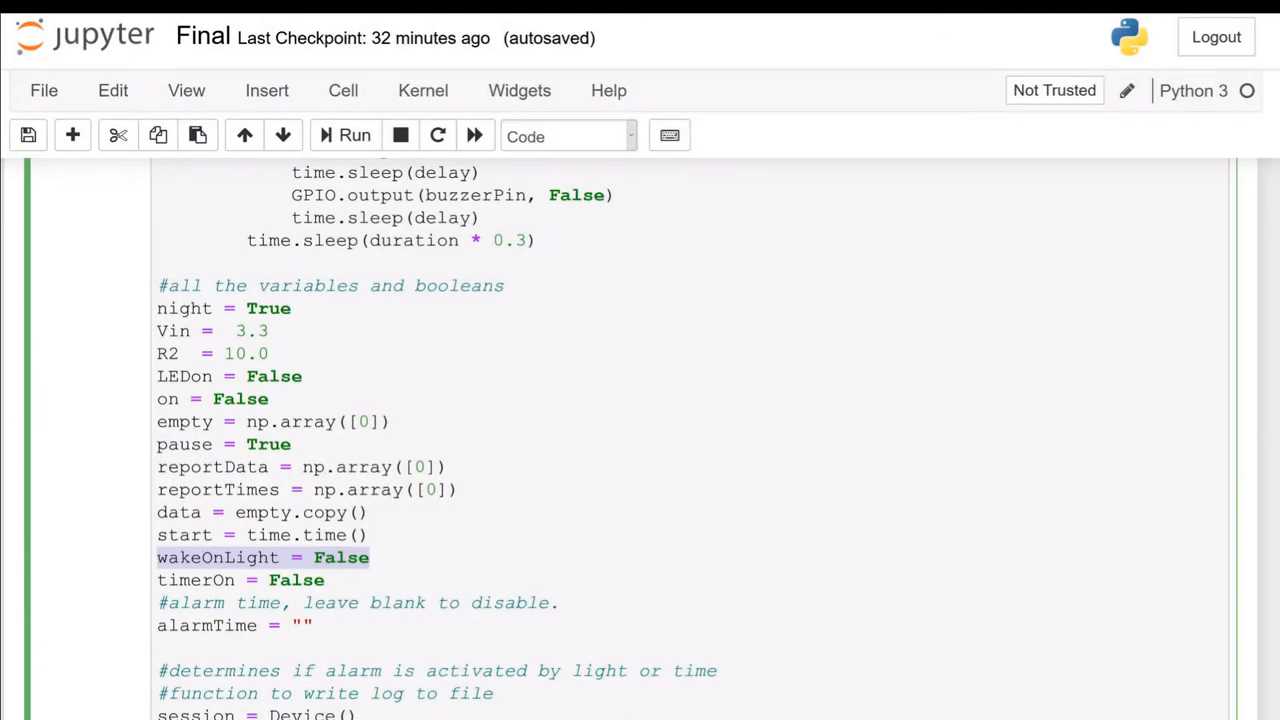
# - Set alarmTime to "08:00" by filling the empty quotes in the alarm script
pyautogui.scroll(-3)
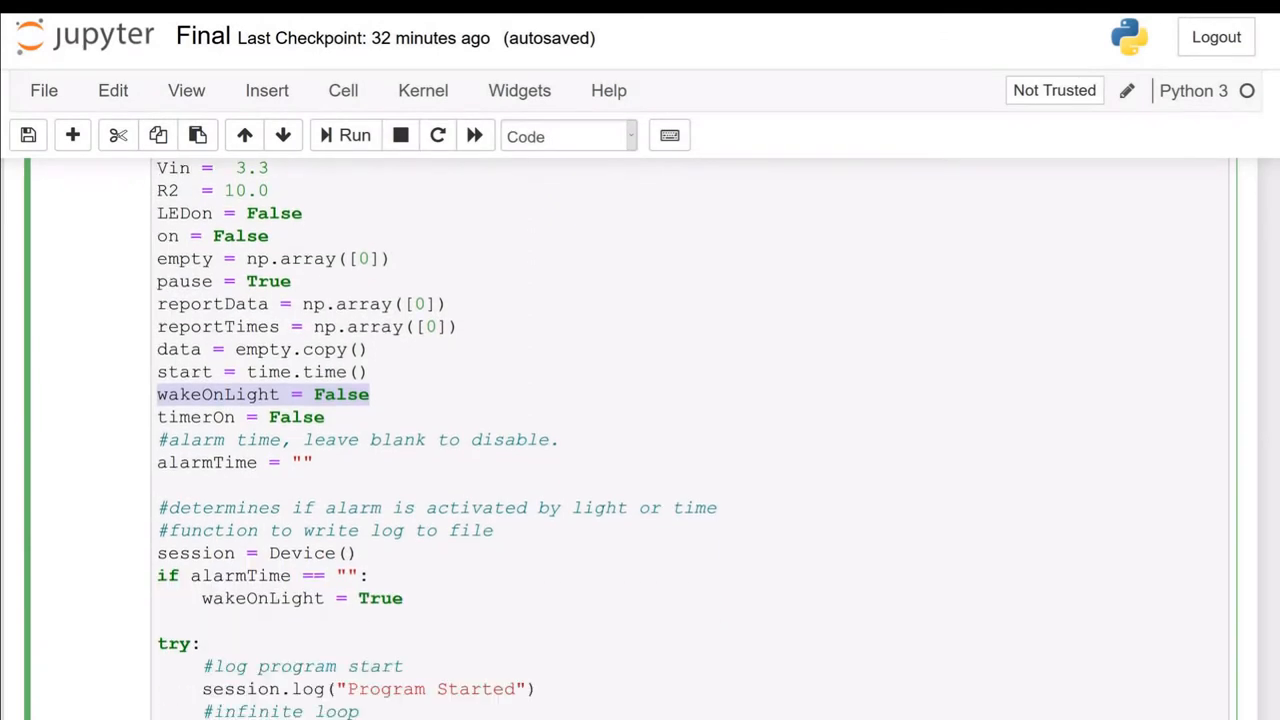
pyautogui.scroll(-3)
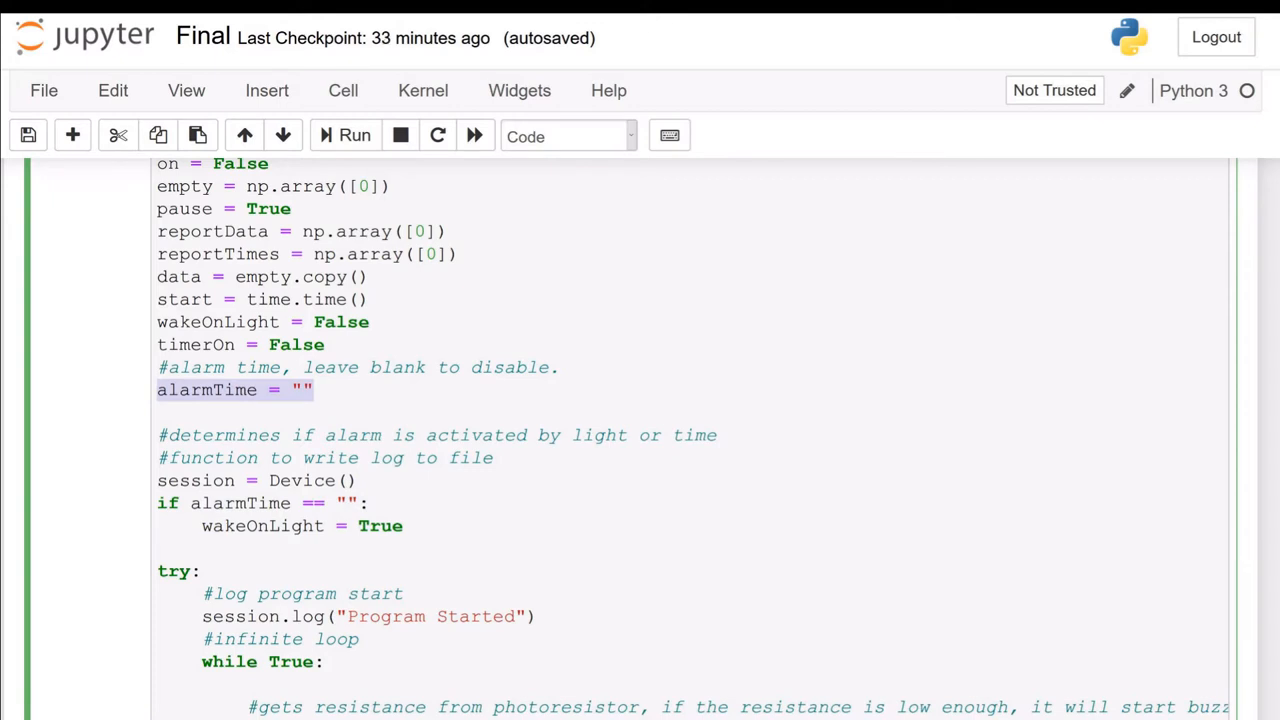
pyautogui.click(312, 390)
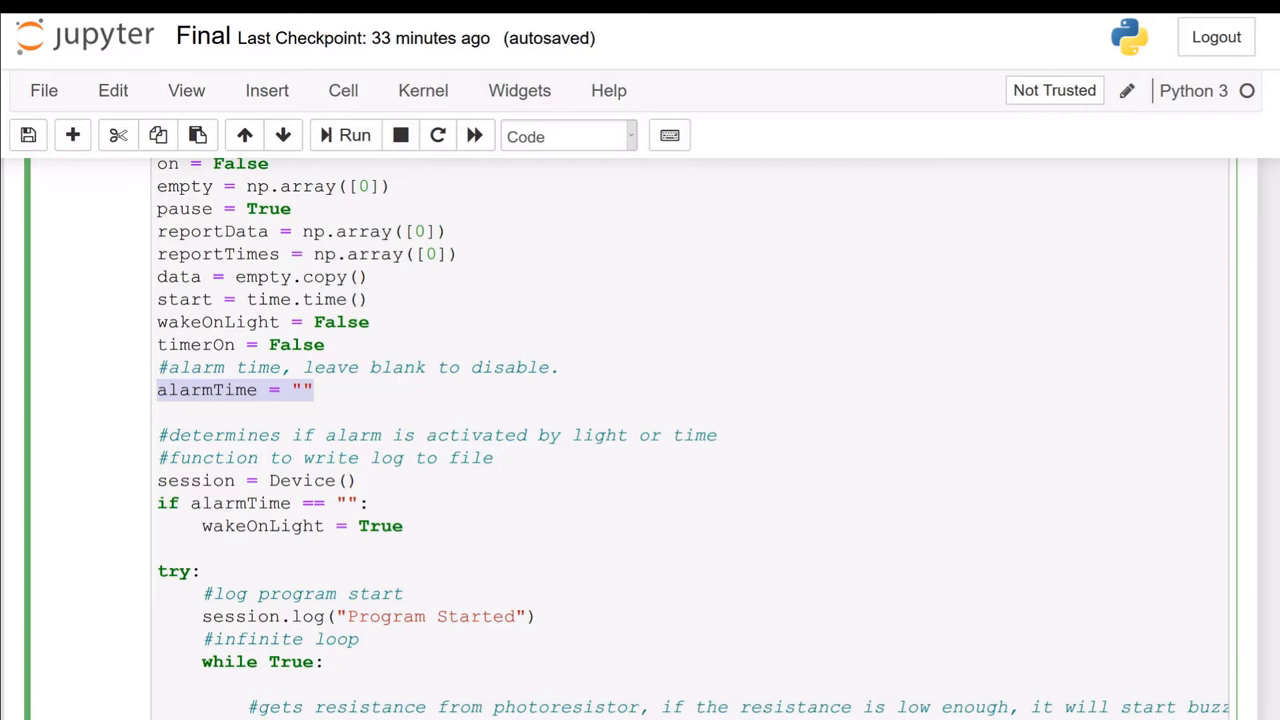
pyautogui.click(304, 390)
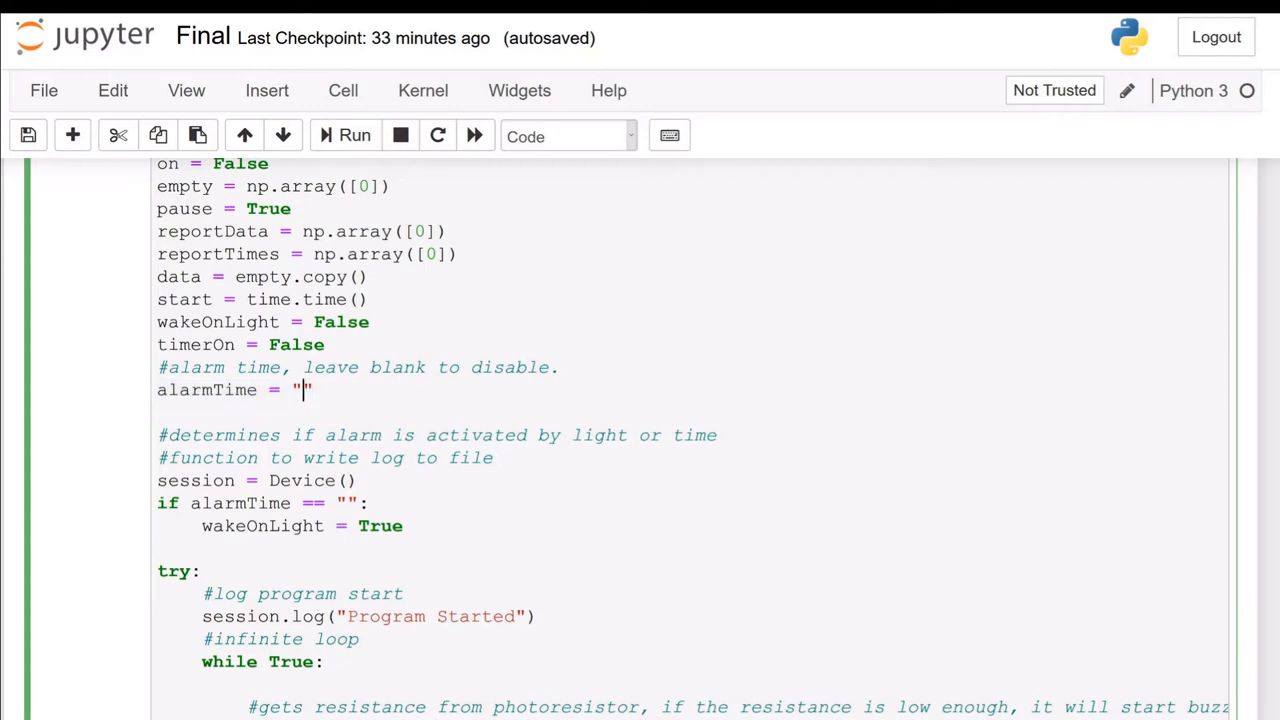
pyautogui.write('08:0')
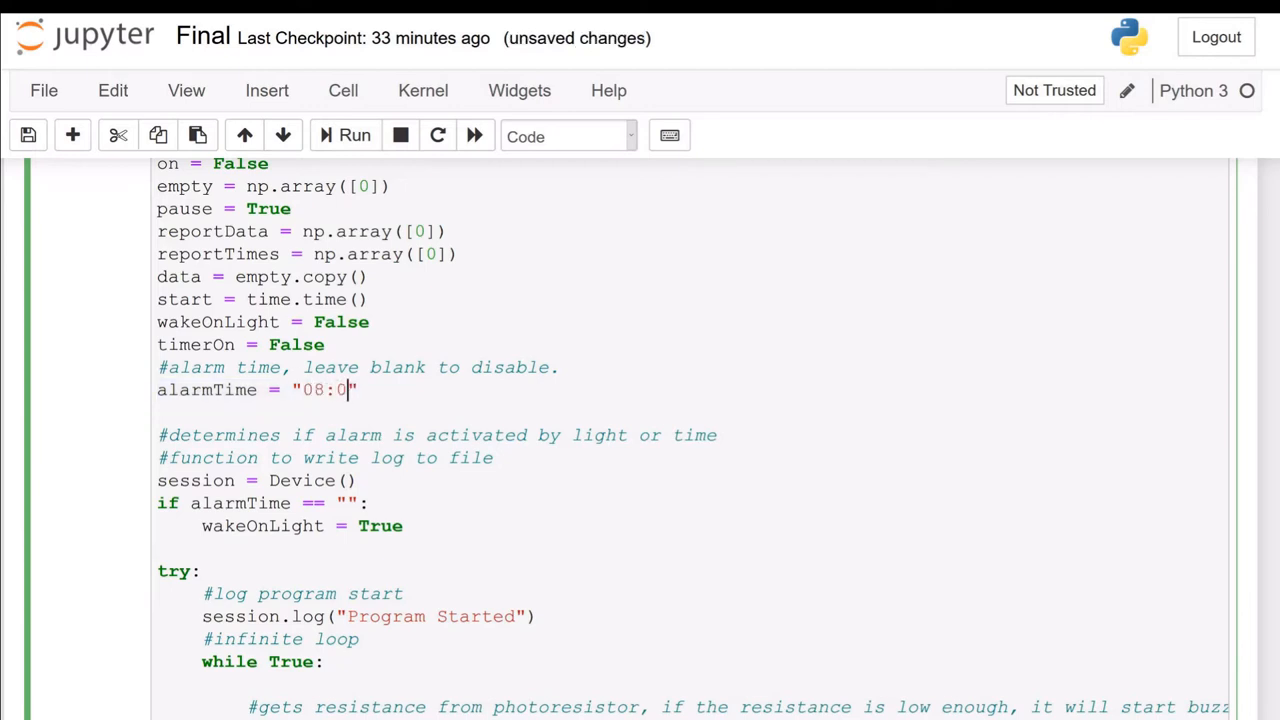
pyautogui.write('0')
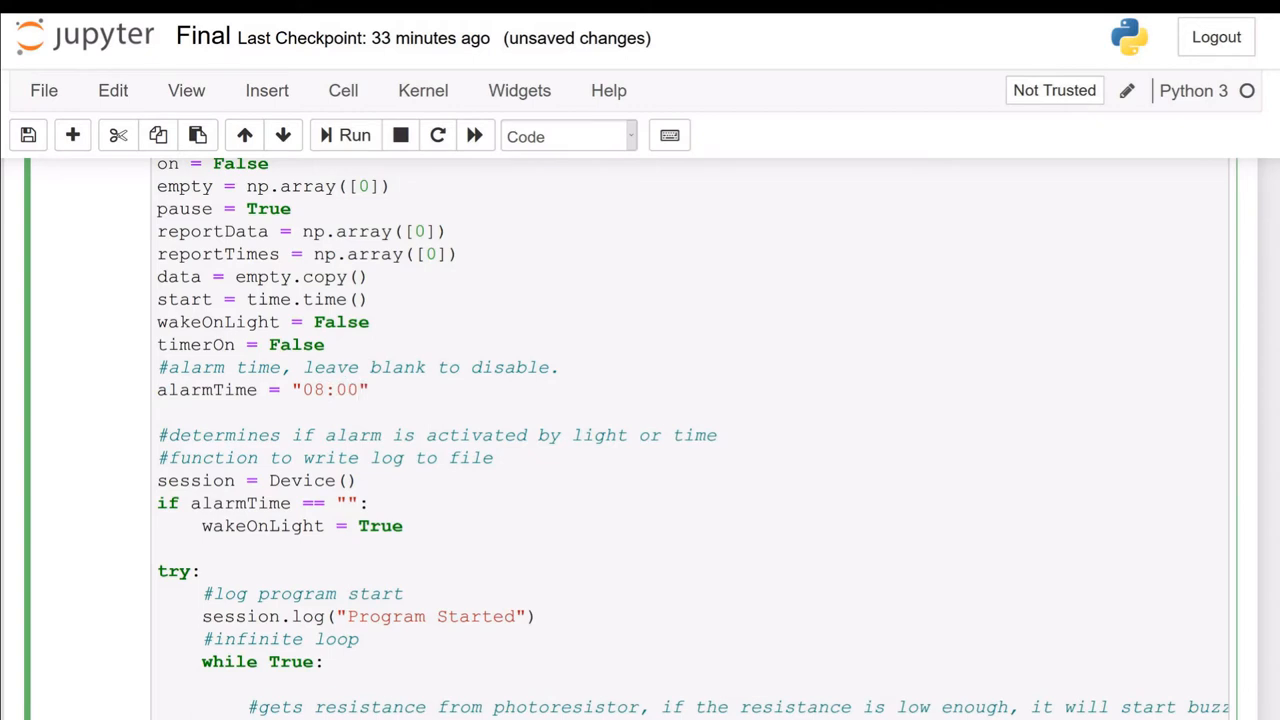